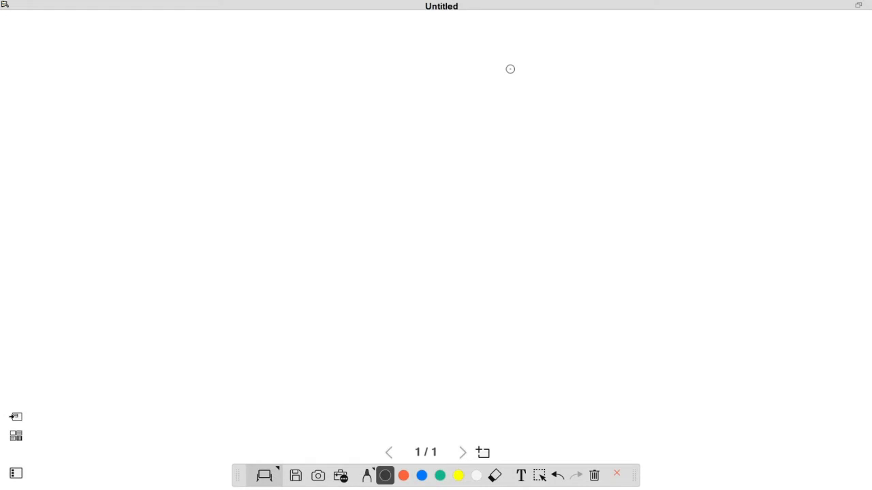
- Choose the green pen and handwrite 'hi' near the top of the page
click(366, 476)
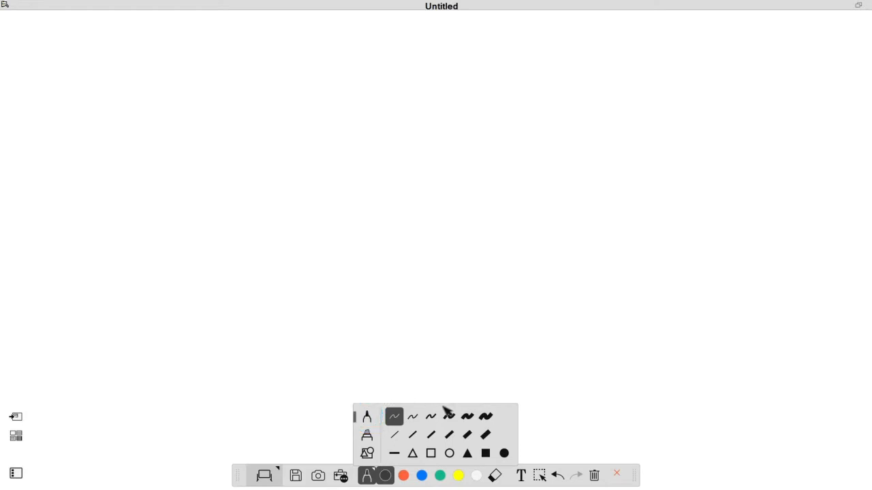
click(449, 416)
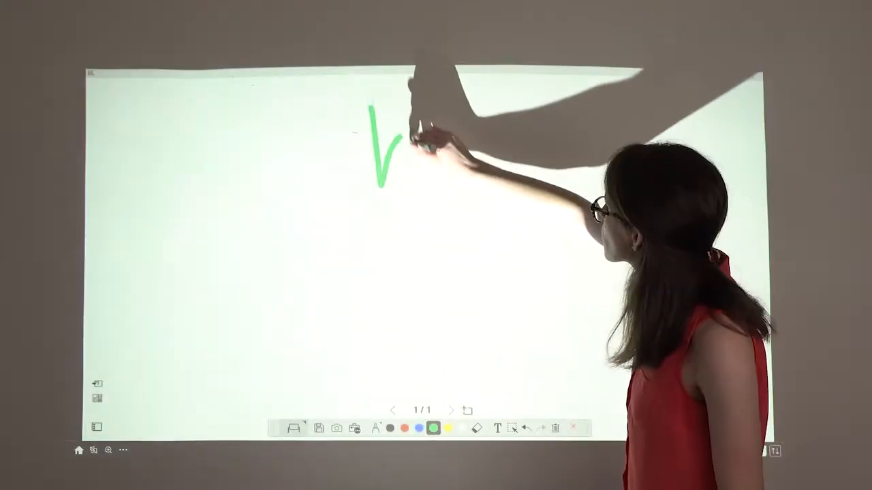
drag(382, 136, 422, 218)
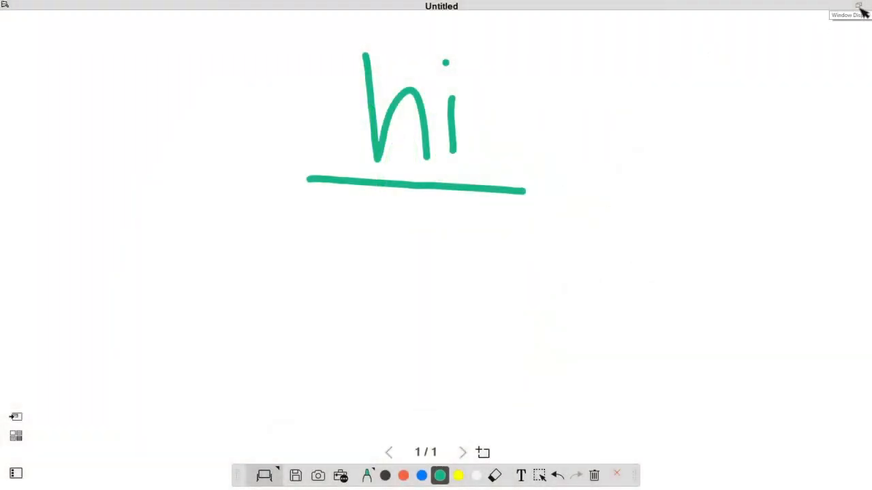
click(366, 475)
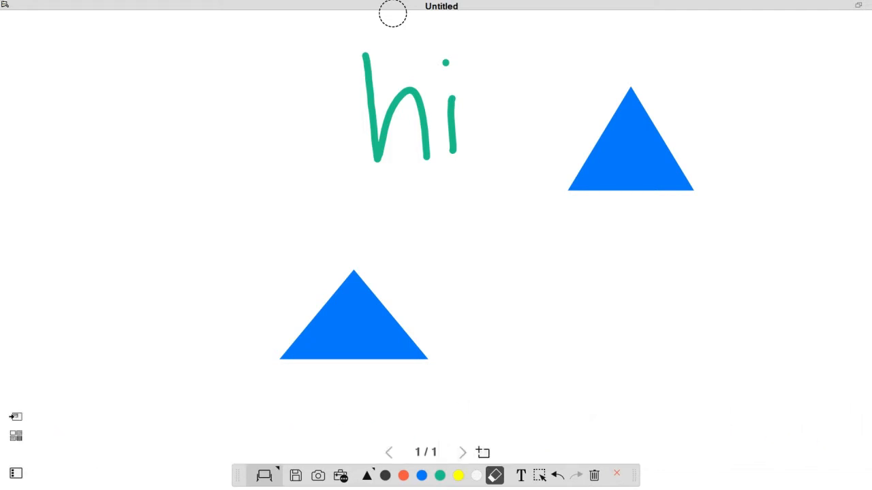
- Undo the last change and erase the line under the green 'hi'
click(593, 476)
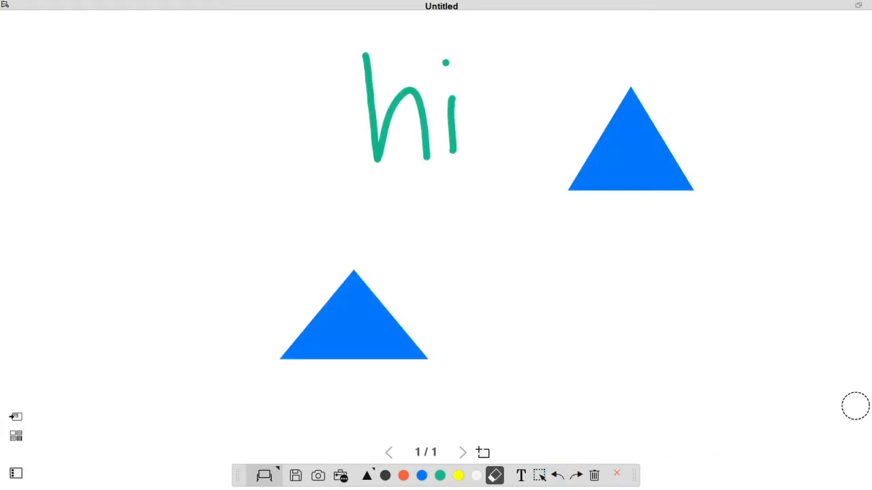
drag(308, 182, 524, 190)
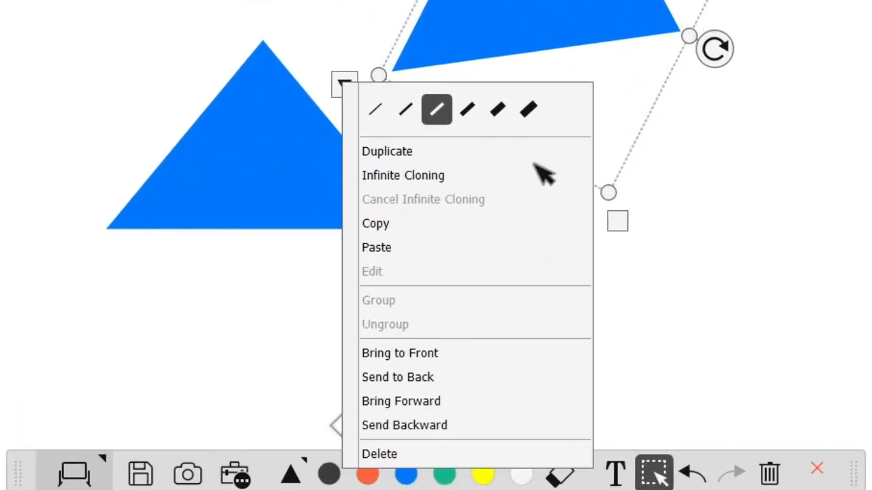
mouse_move(487, 194)
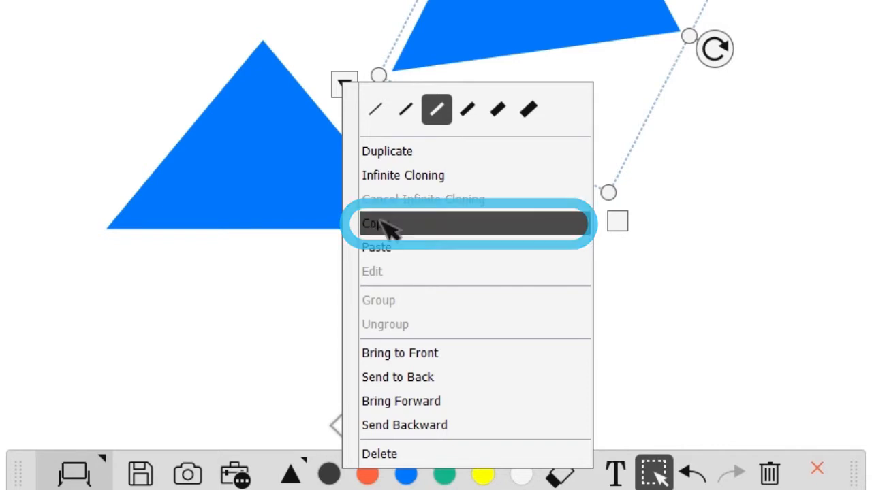
- Copy the rotated blue triangle and paste several copies across the page
click(387, 223)
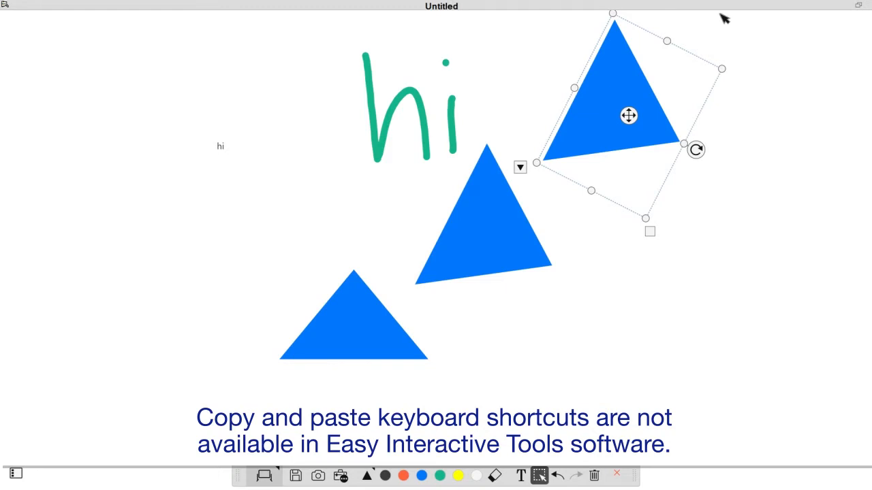
click(521, 167)
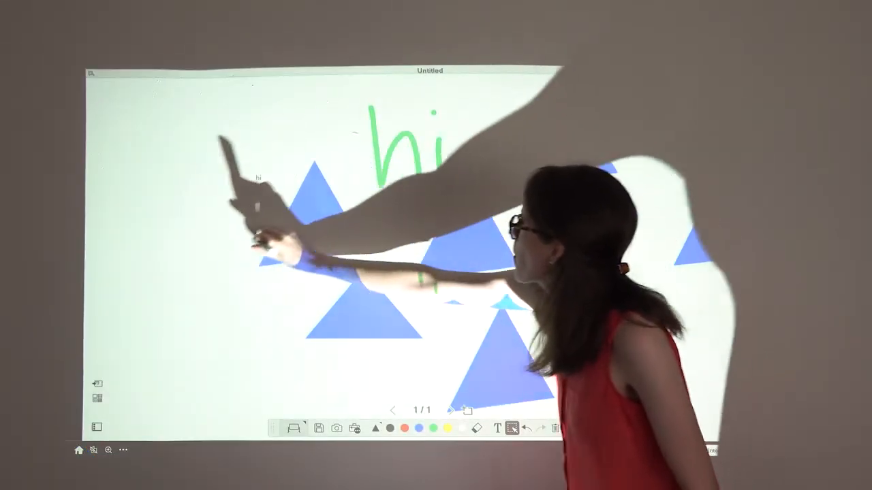
click(232, 273)
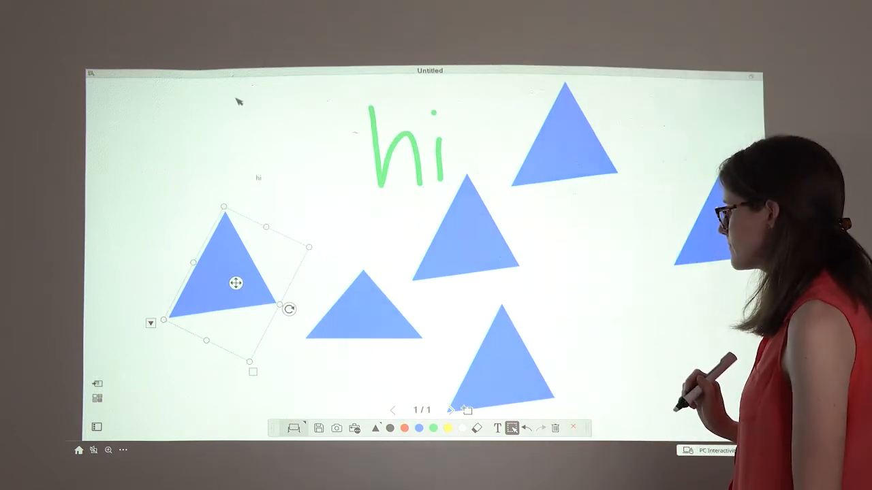
right_click(235, 283)
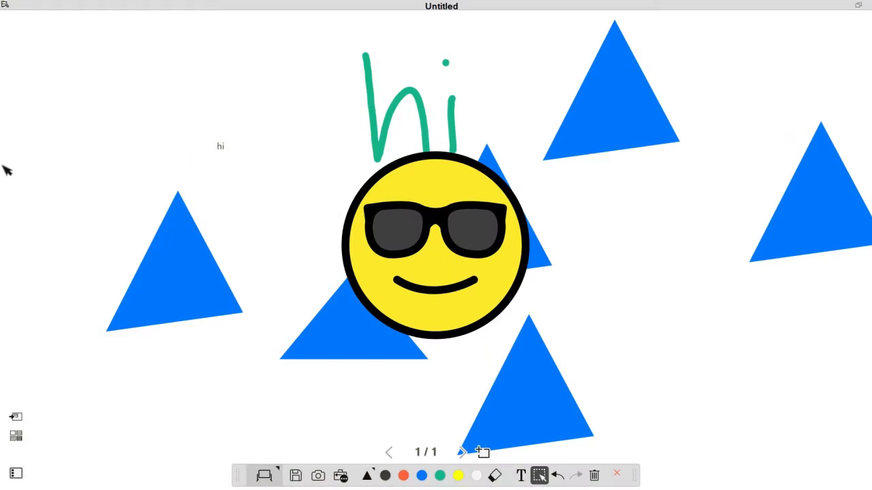
mouse_move(16, 436)
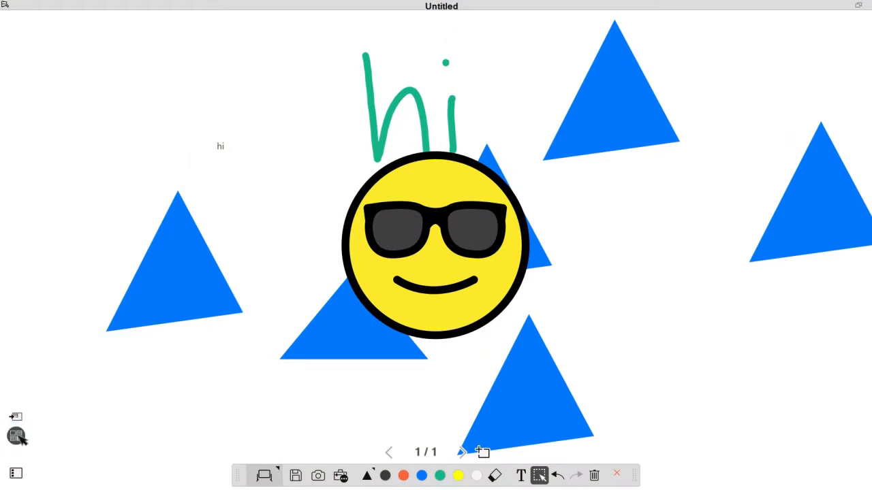
- Apply the grid background behind the drawing
click(15, 435)
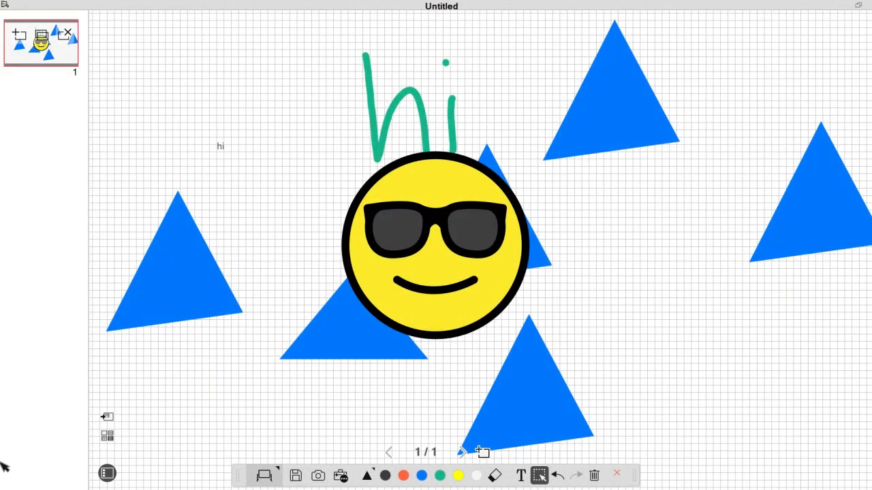
- Add a new page, then delete the blank third page and confirm with OK
click(482, 452)
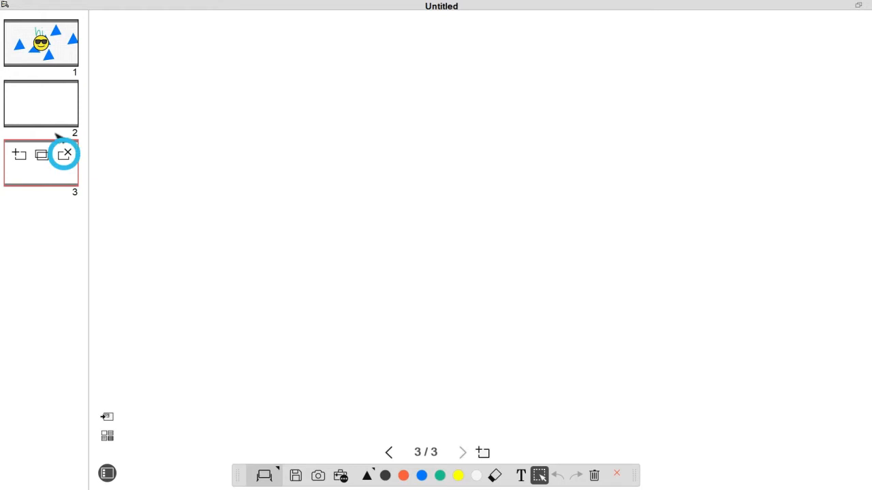
click(65, 154)
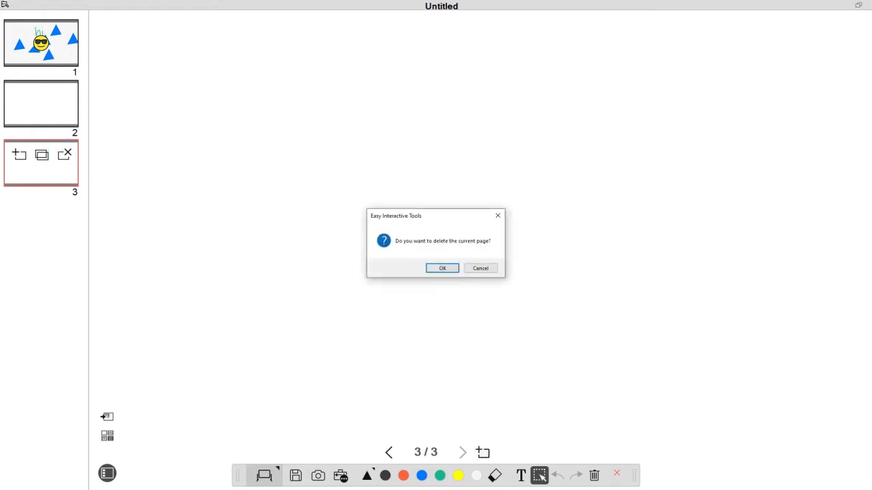
click(443, 268)
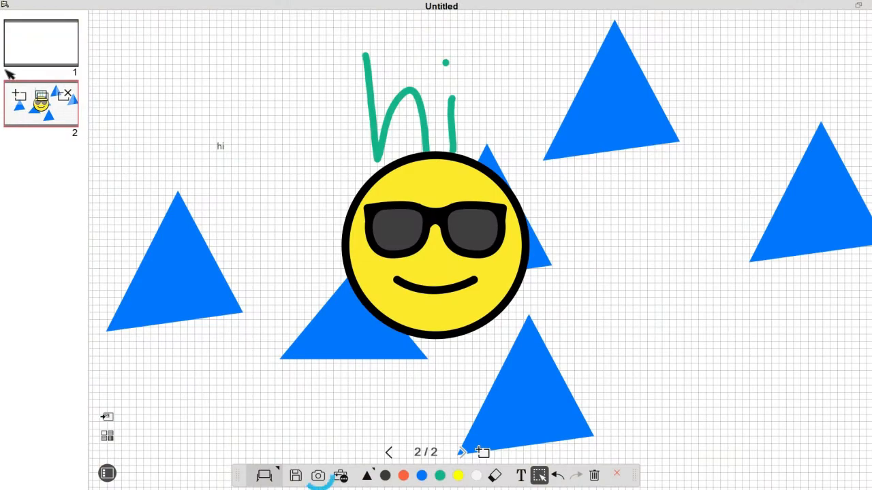
click(318, 476)
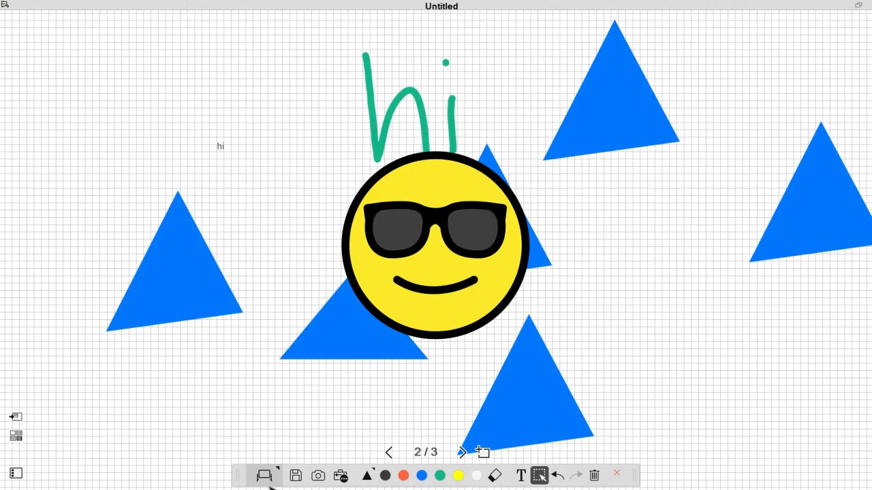
- Save the whiteboard as 0001.eit in the Easy Interactive Tools folder
click(295, 476)
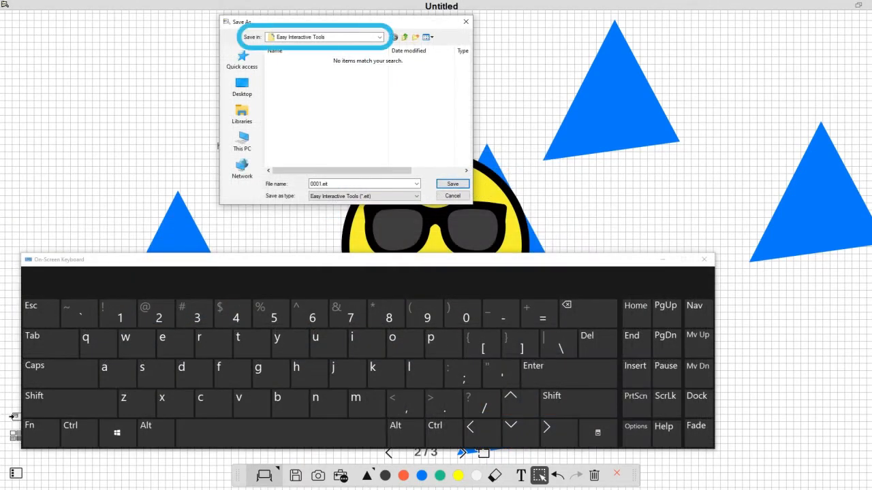
click(363, 184)
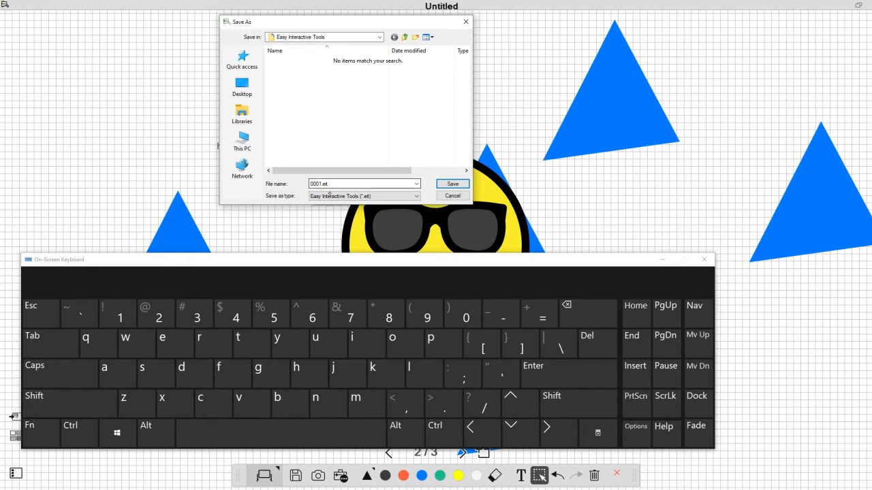
click(416, 196)
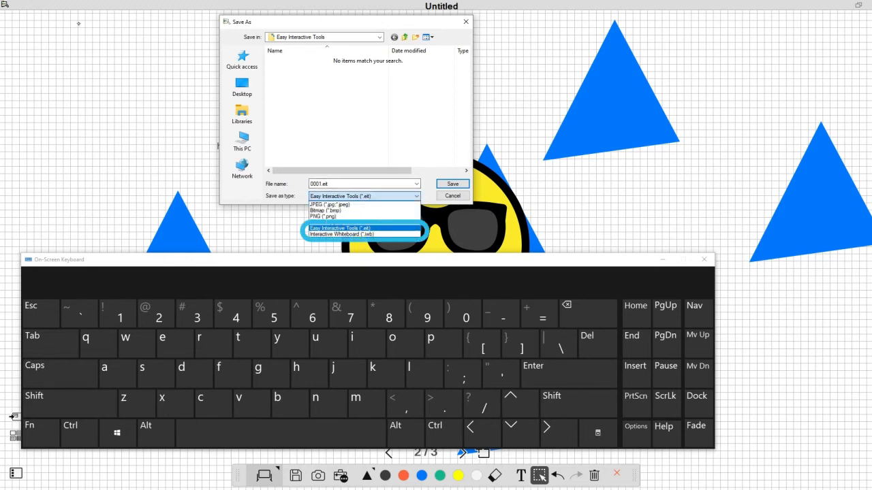
click(339, 228)
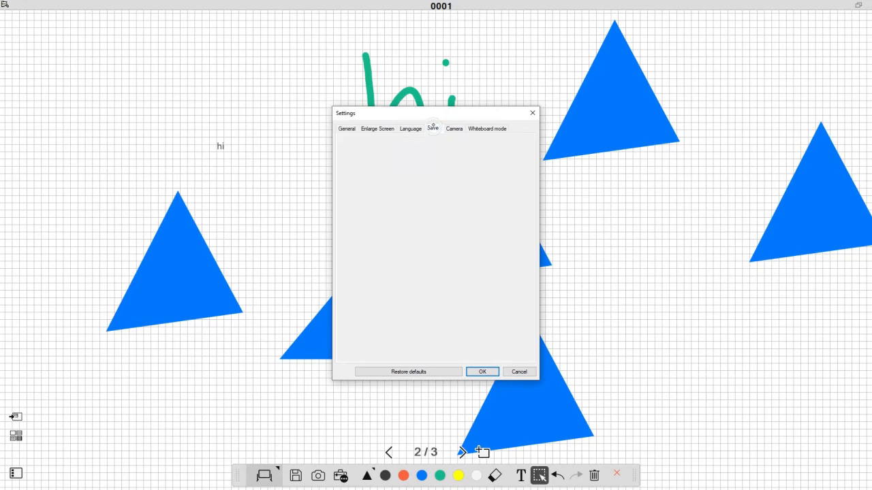
- View the Save tab of the Settings dialog
click(432, 128)
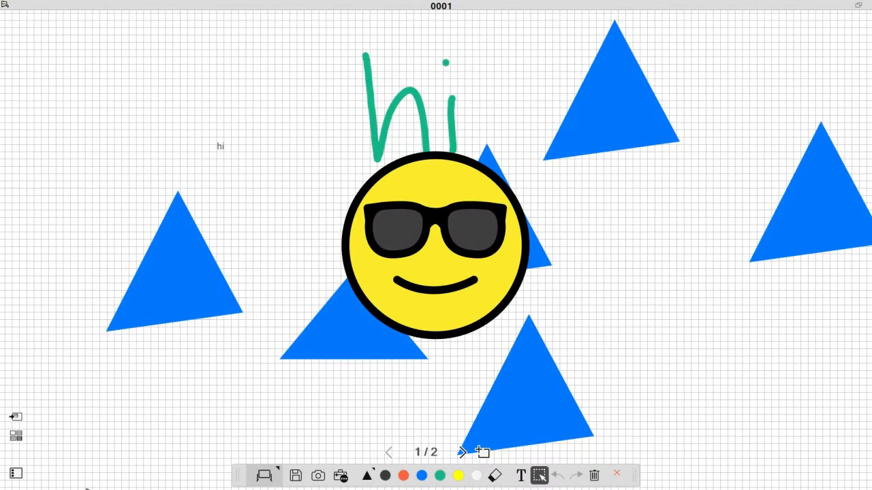
- Create a new blank board, then reopen the saved 0001.eit file
click(341, 475)
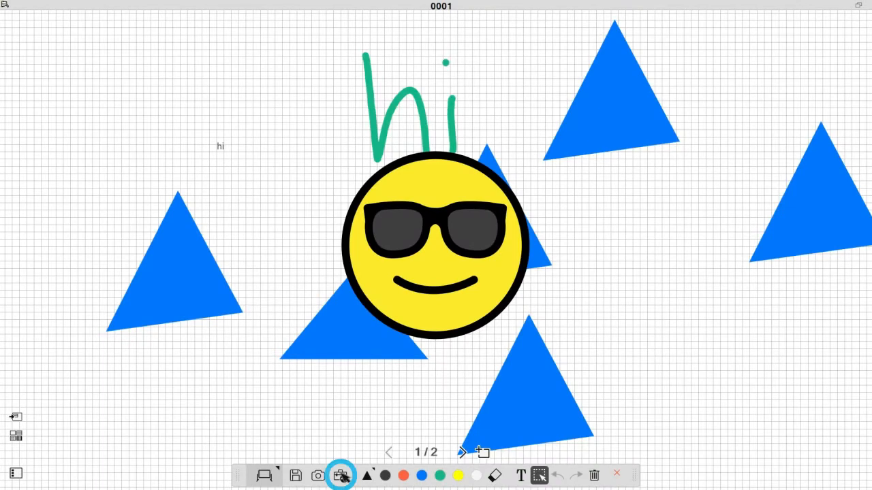
click(340, 476)
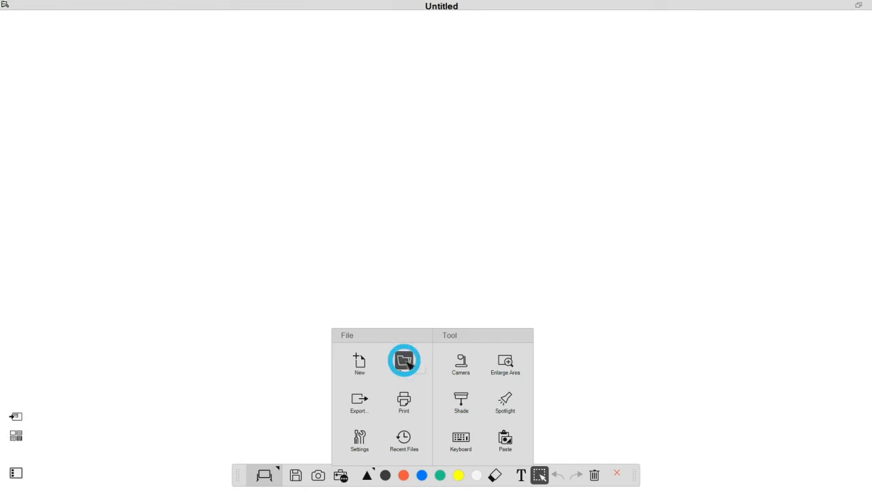
click(403, 361)
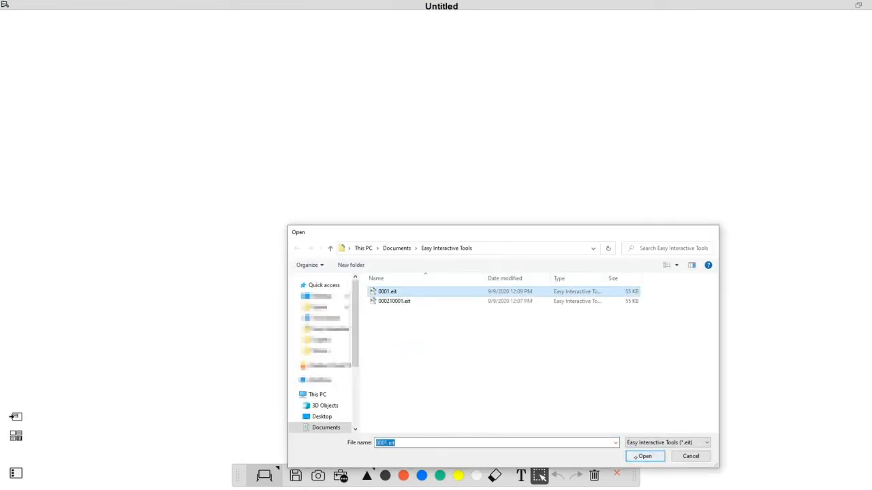
click(644, 456)
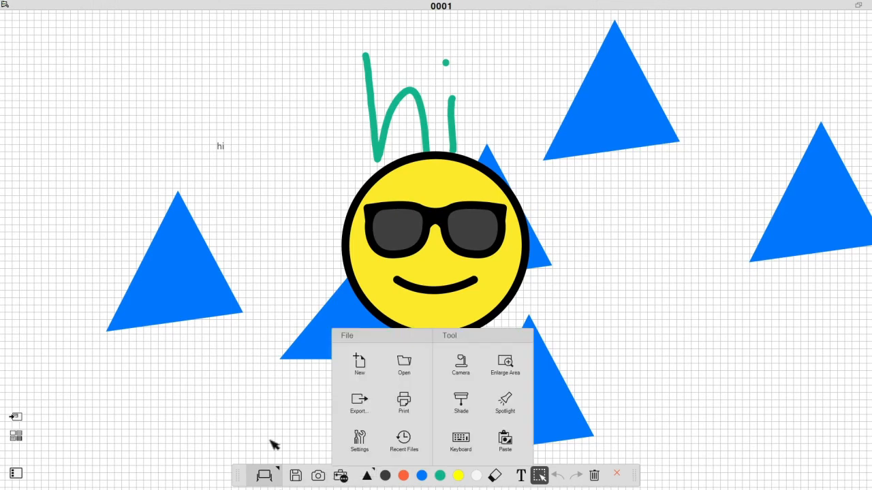
click(403, 402)
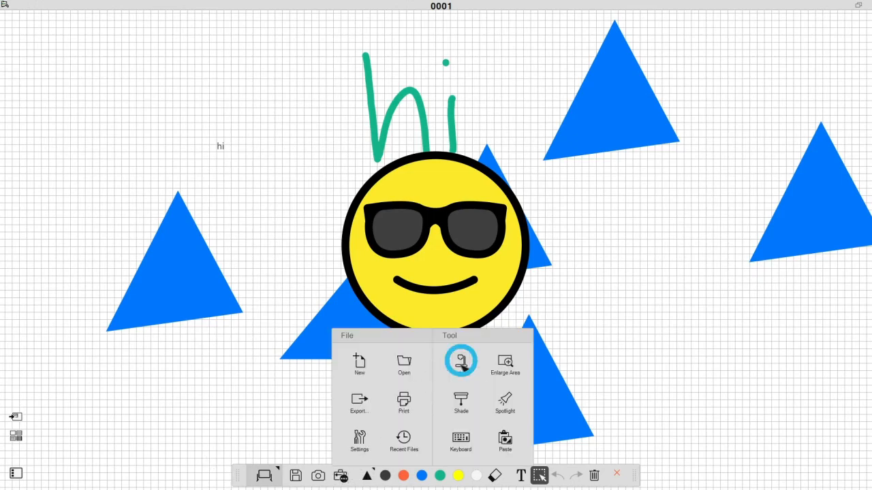
click(460, 361)
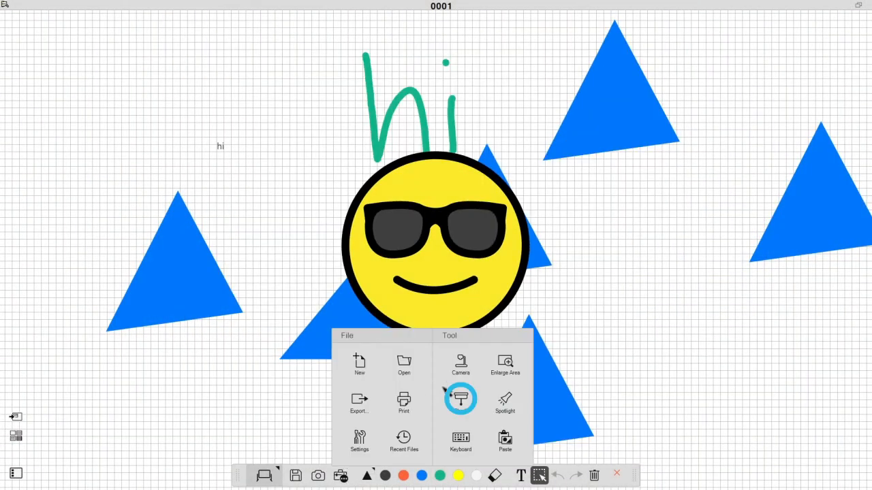
click(460, 400)
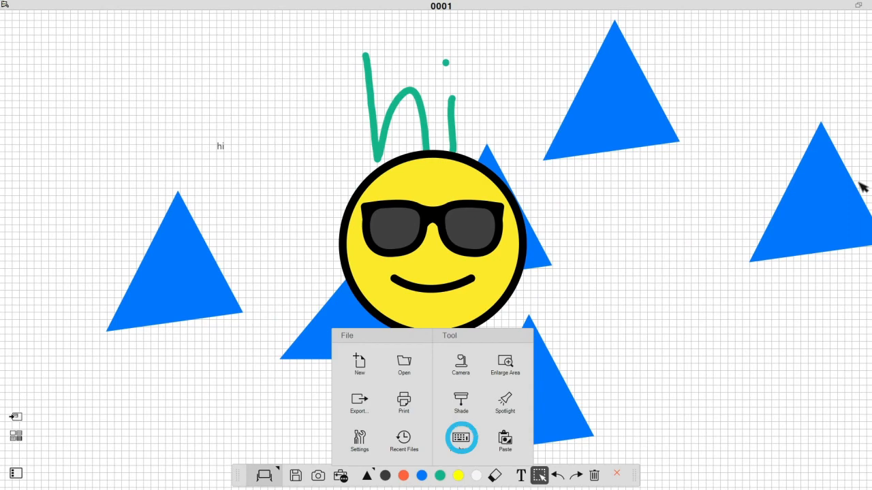
- Show the On-Screen Keyboard and close it again
click(461, 438)
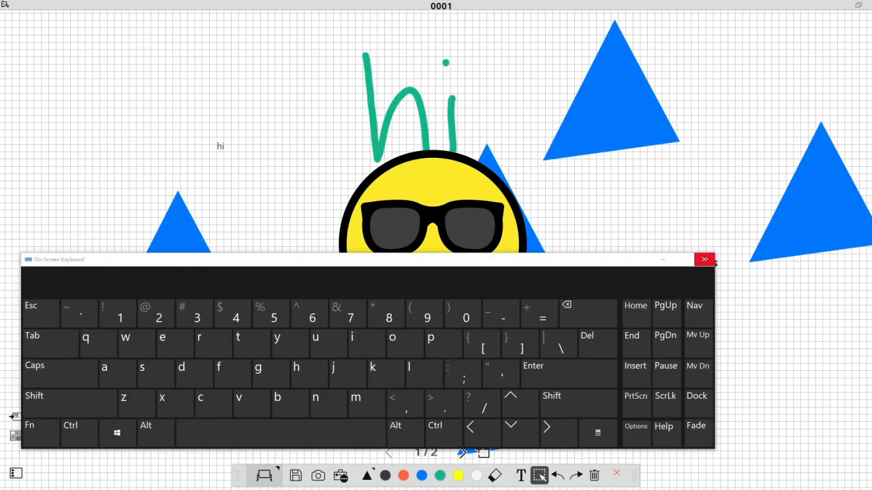
click(704, 259)
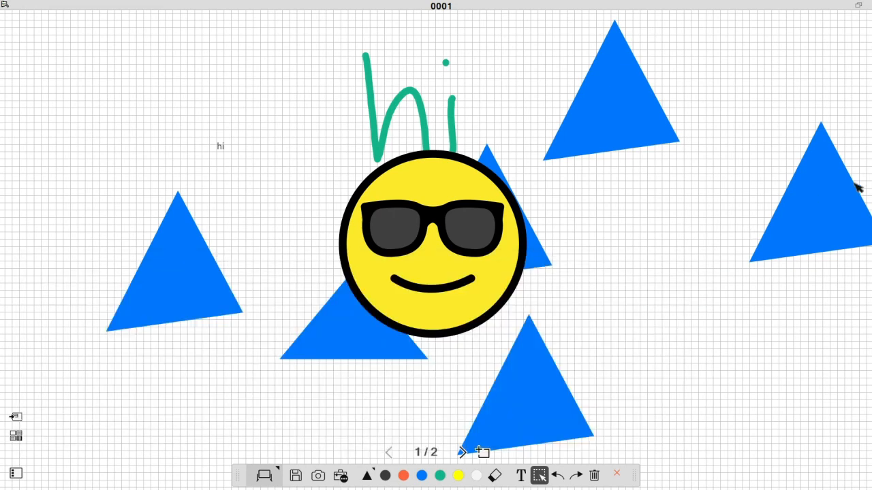